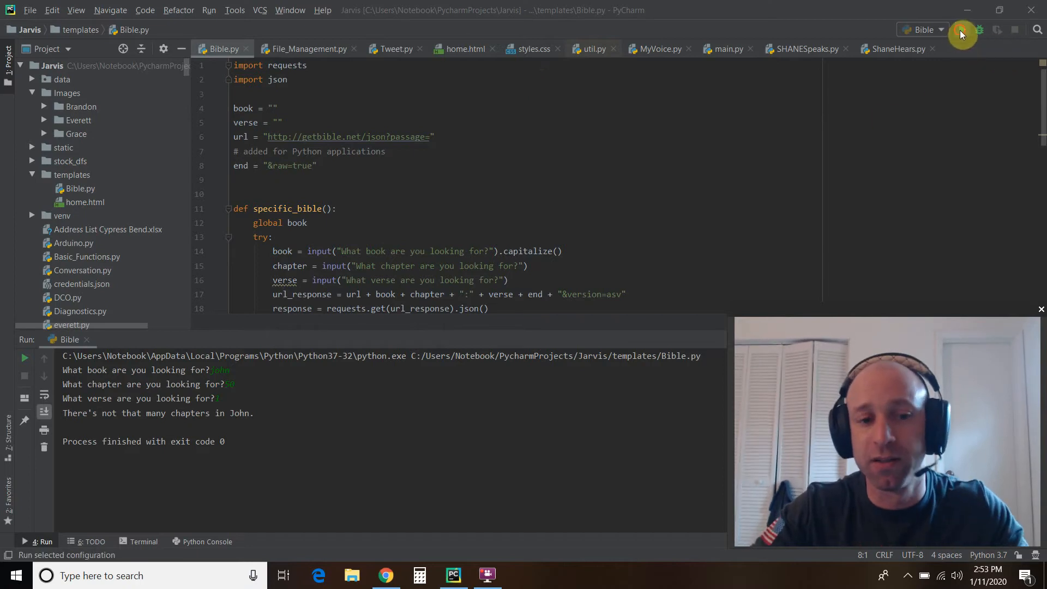
- Run Bible.py and answer its prompts with book 'joh', a chapter, and verse 10 to print the verse
{"action": "left_click", "coordinate": [962, 29]}
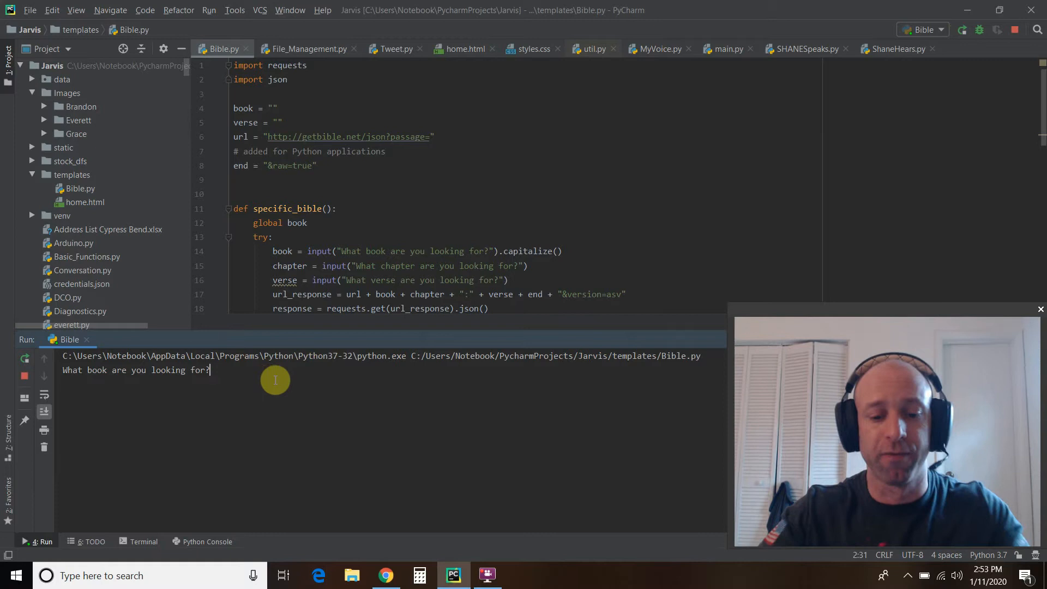
{"action": "type", "text": "joh"}
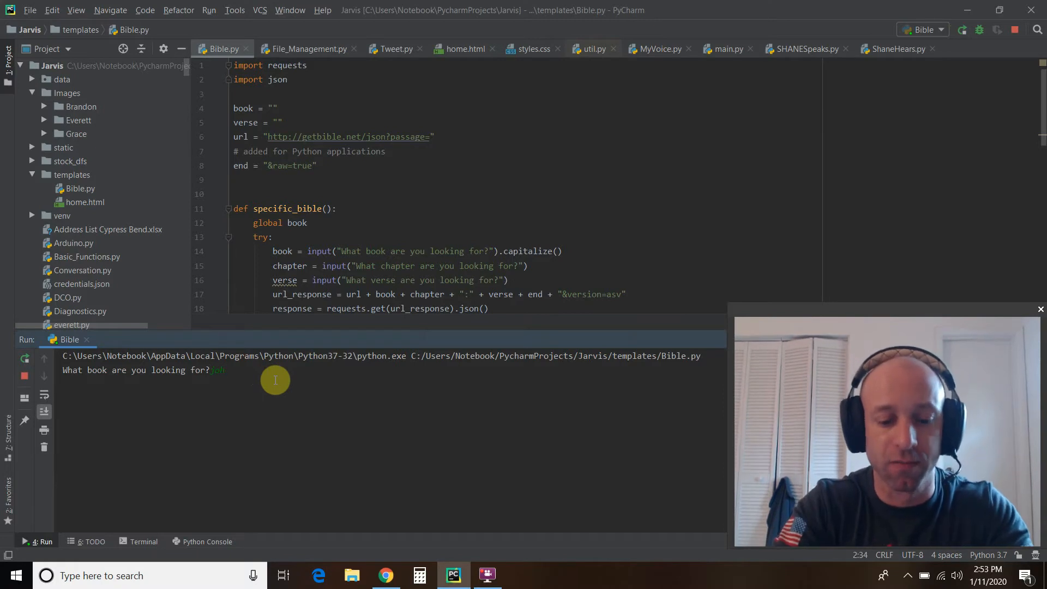
{"action": "key", "text": "enter"}
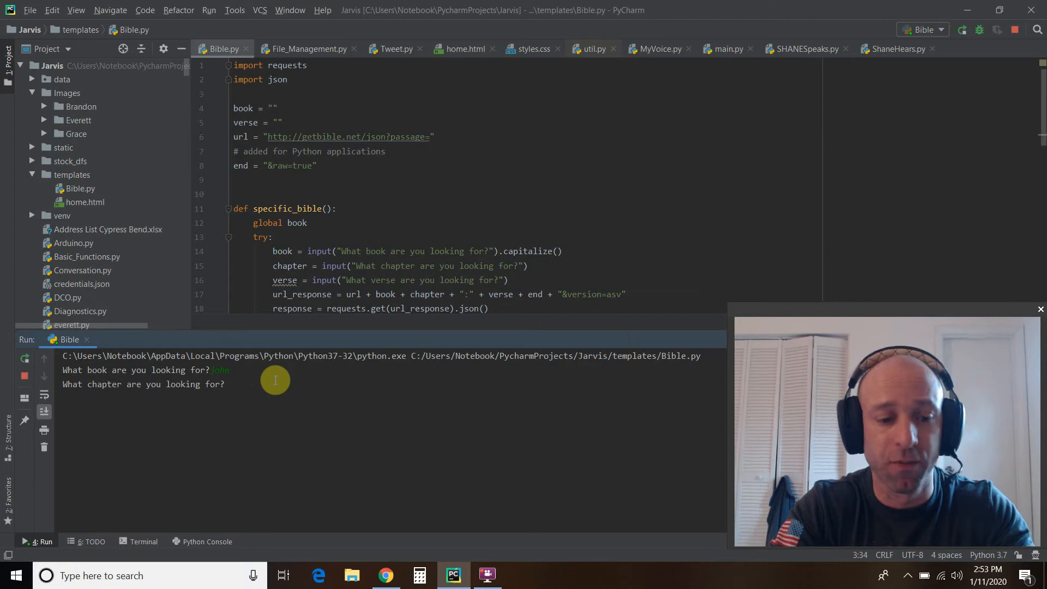
{"action": "key", "text": "enter"}
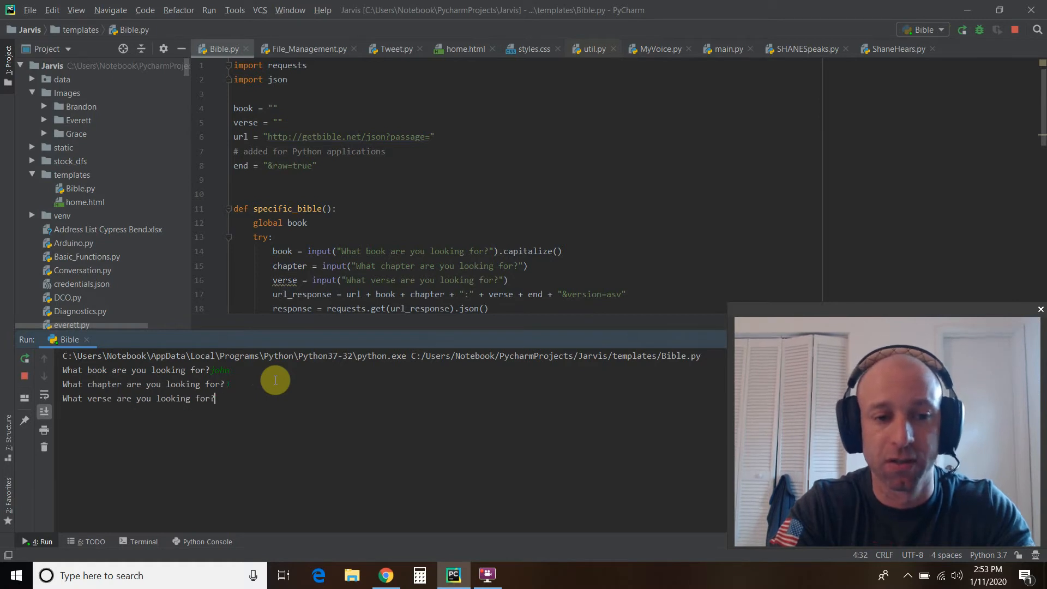
{"action": "type", "text": "10"}
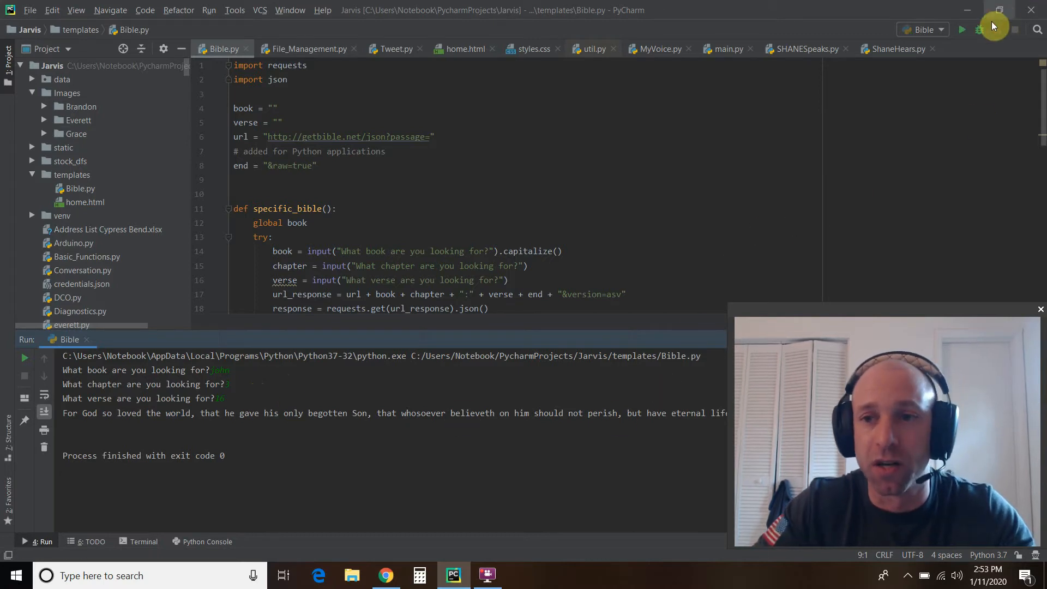
- Rerun Bible.py and answer the book prompt with 'John'
{"action": "left_click", "coordinate": [962, 30]}
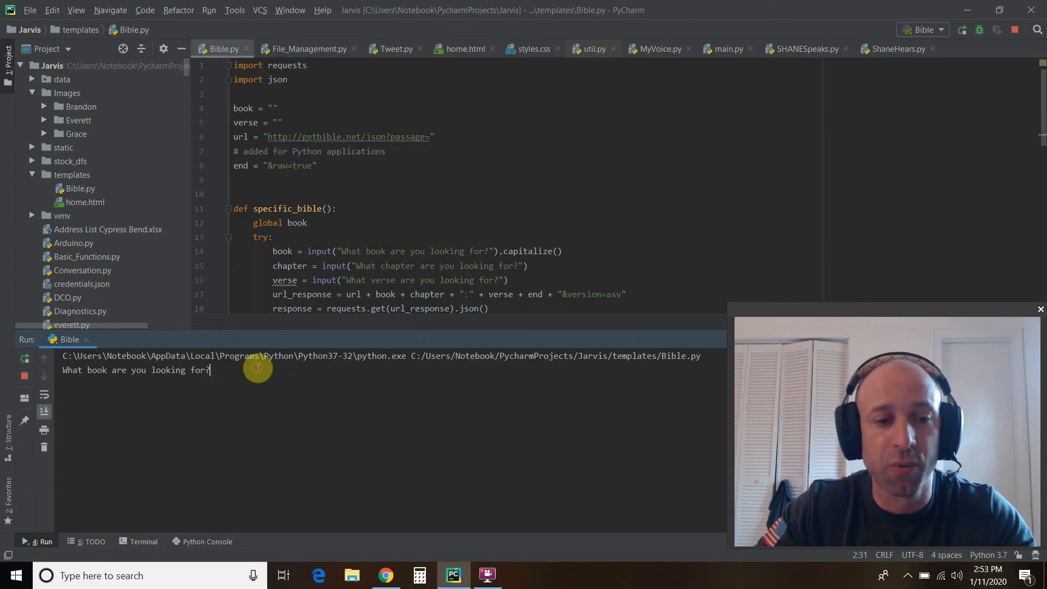
{"action": "type", "text": "John"}
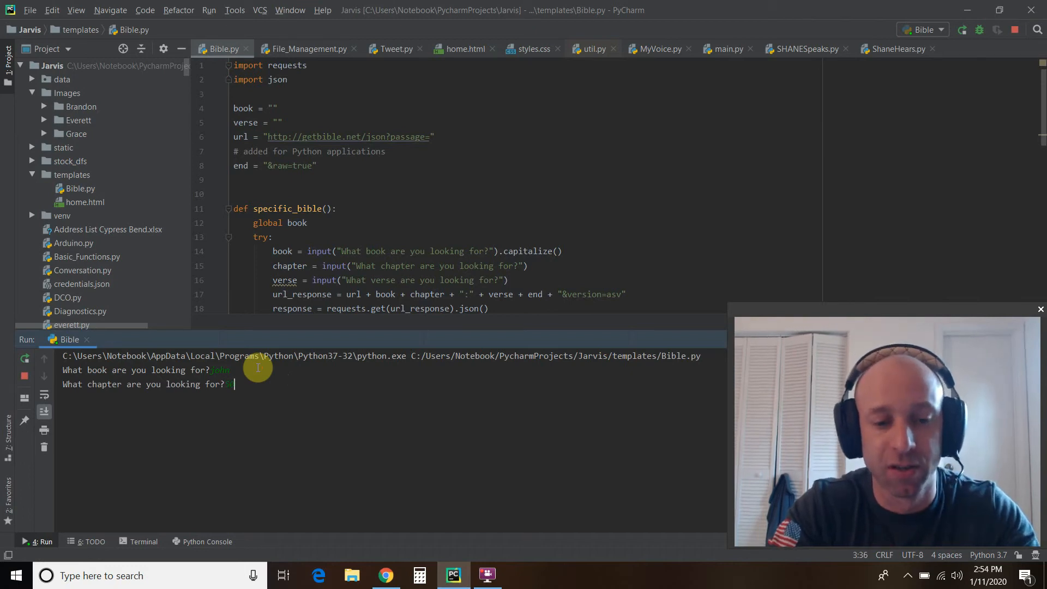
{"action": "key", "text": "enter"}
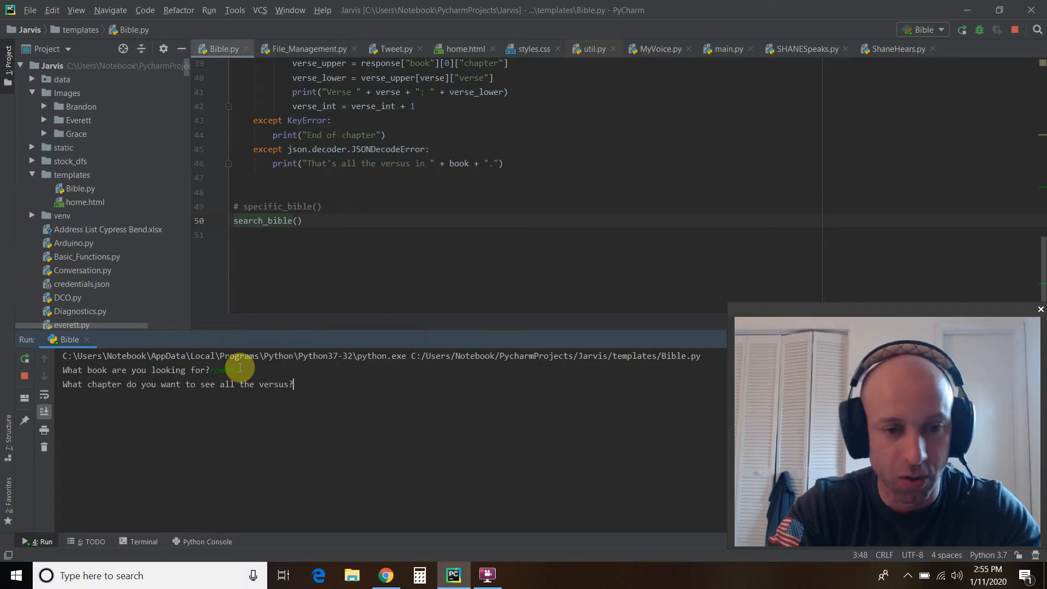
- Rerun with search_bible() and enter 'john' so every verse of 3 John is listed
{"action": "left_click", "coordinate": [25, 375]}
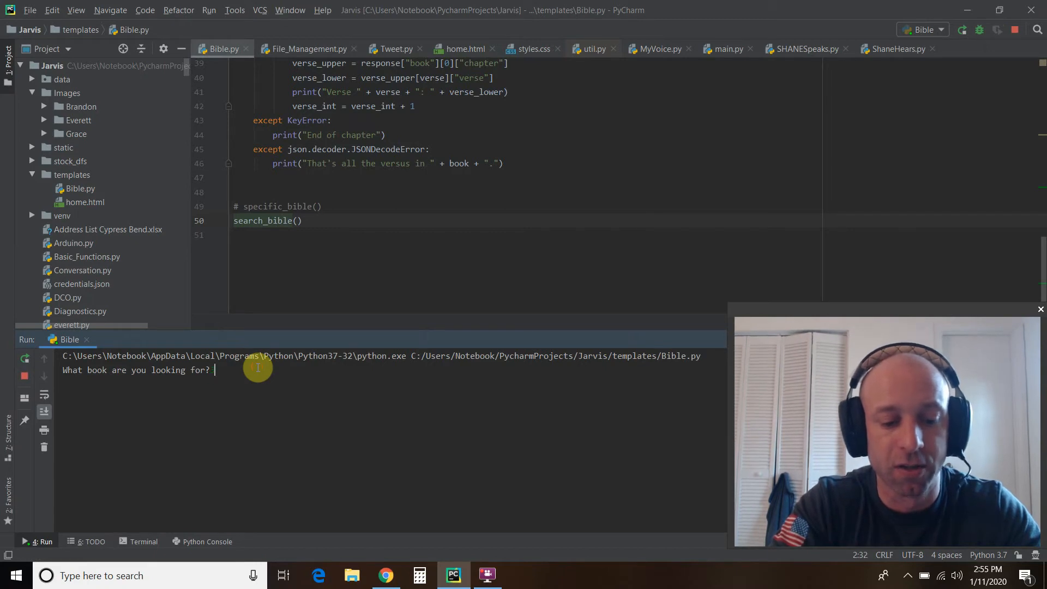
{"action": "type", "text": "john"}
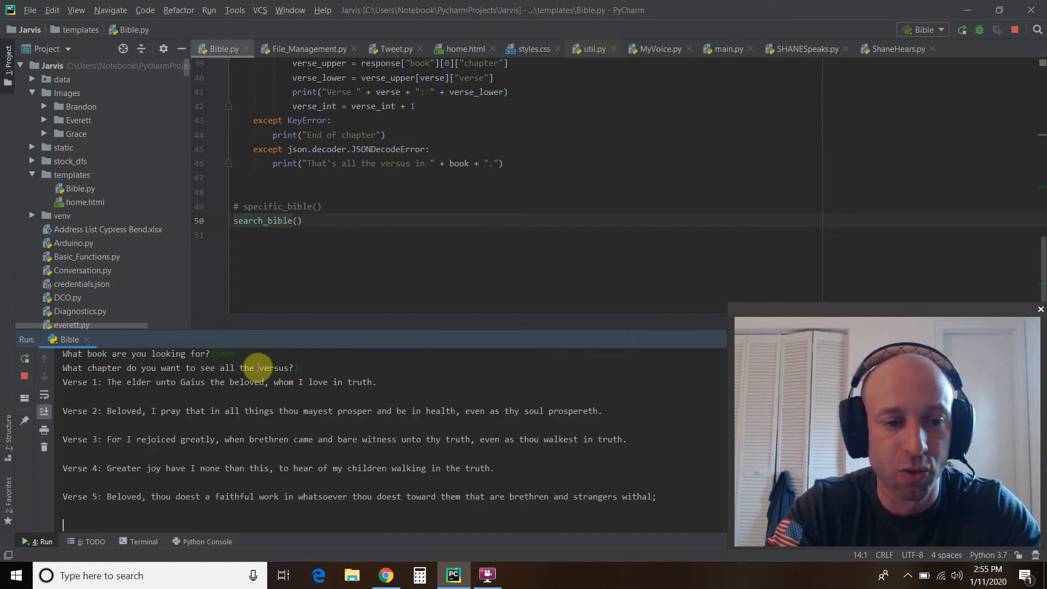
{"action": "scroll", "scroll_direction": "down", "scroll_amount": 3}
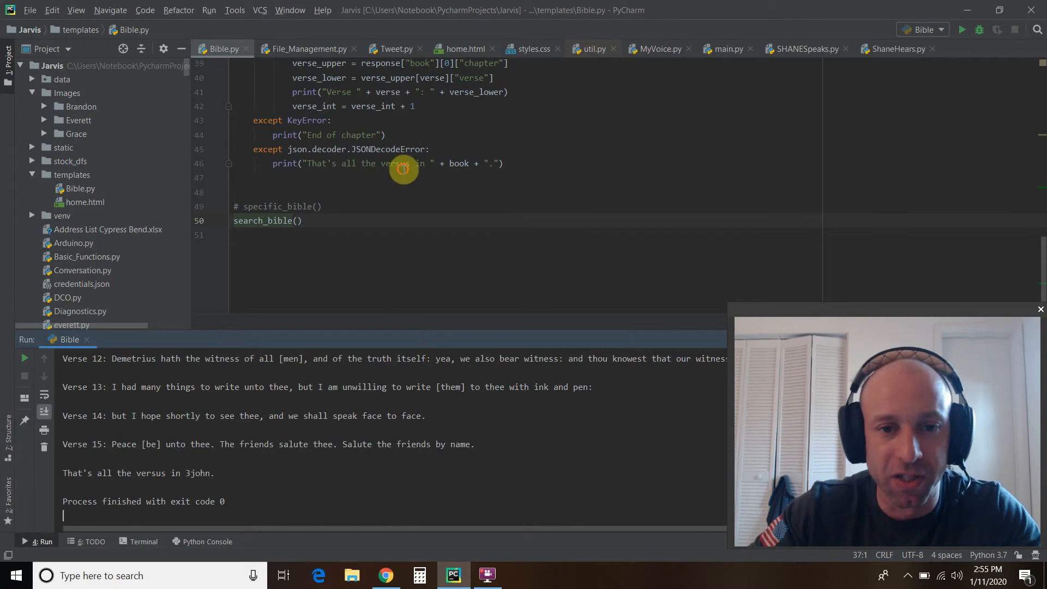
- Correct 'versus' to 'verses' in the end-of-chapter message on line 46
{"action": "left_click", "coordinate": [404, 164]}
{"action": "type", "text": "e"}
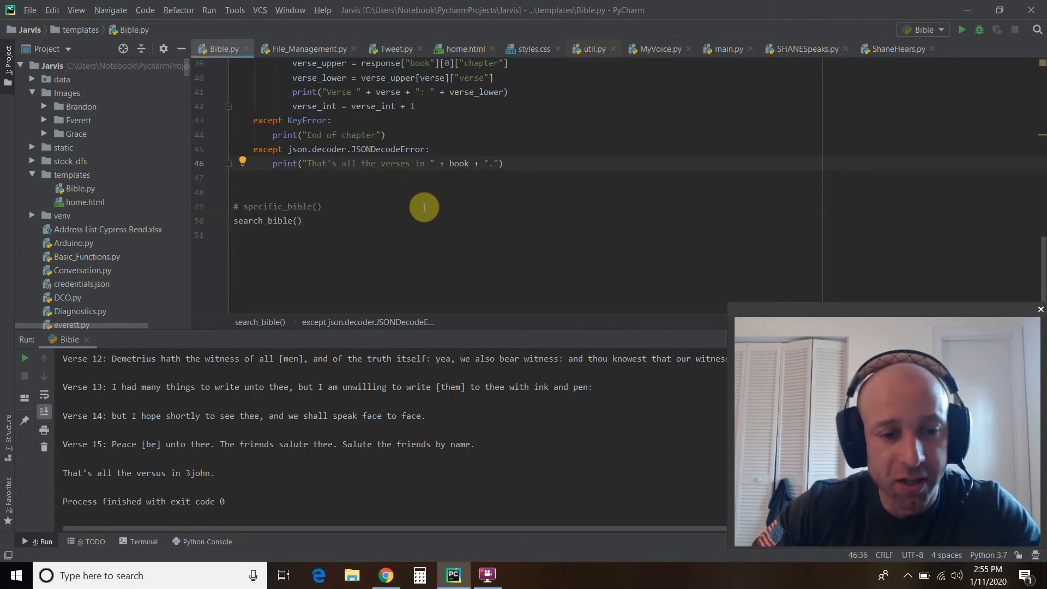
{"action": "mouse_move", "coordinate": [317, 434]}
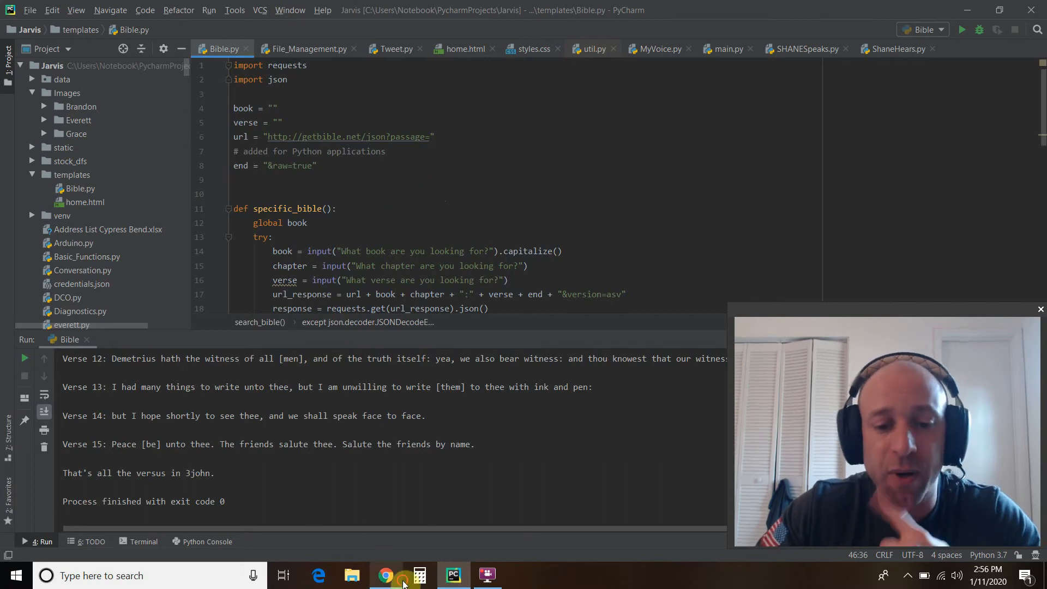
- Review the getbible.net API parameters page in Chrome, then return to PyCharm
{"action": "left_click", "coordinate": [384, 574]}
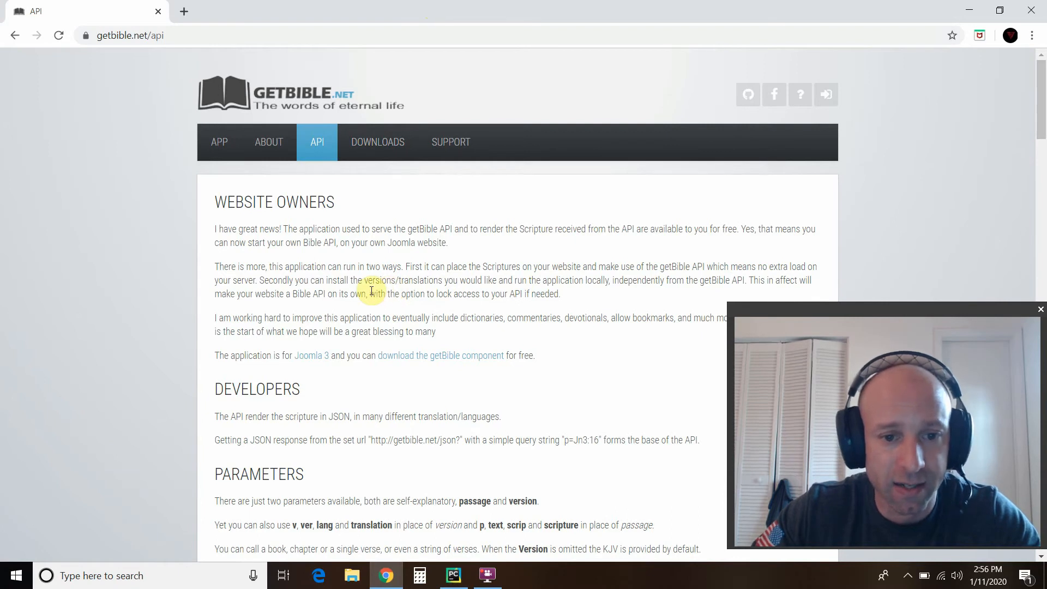
{"action": "scroll", "scroll_direction": "down", "scroll_amount": 3}
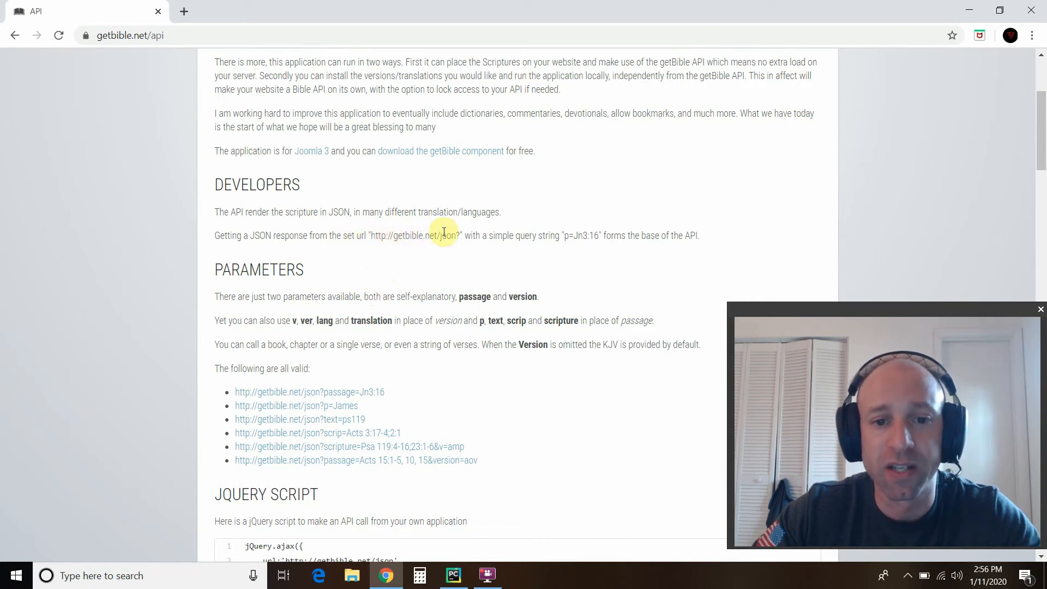
{"action": "mouse_move", "coordinate": [763, 192]}
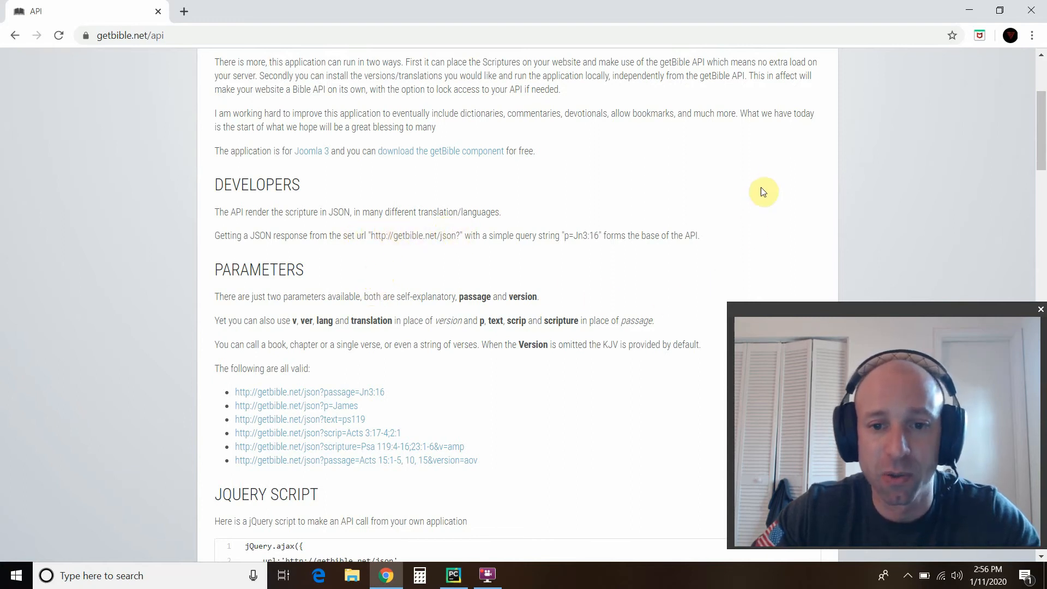
{"action": "mouse_move", "coordinate": [545, 265]}
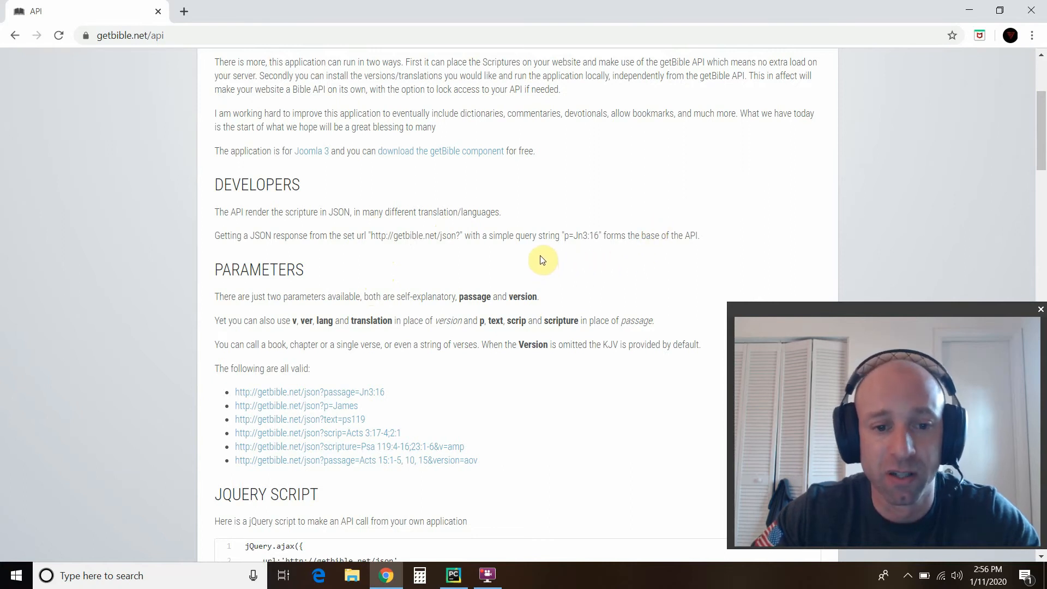
{"action": "mouse_move", "coordinate": [500, 439]}
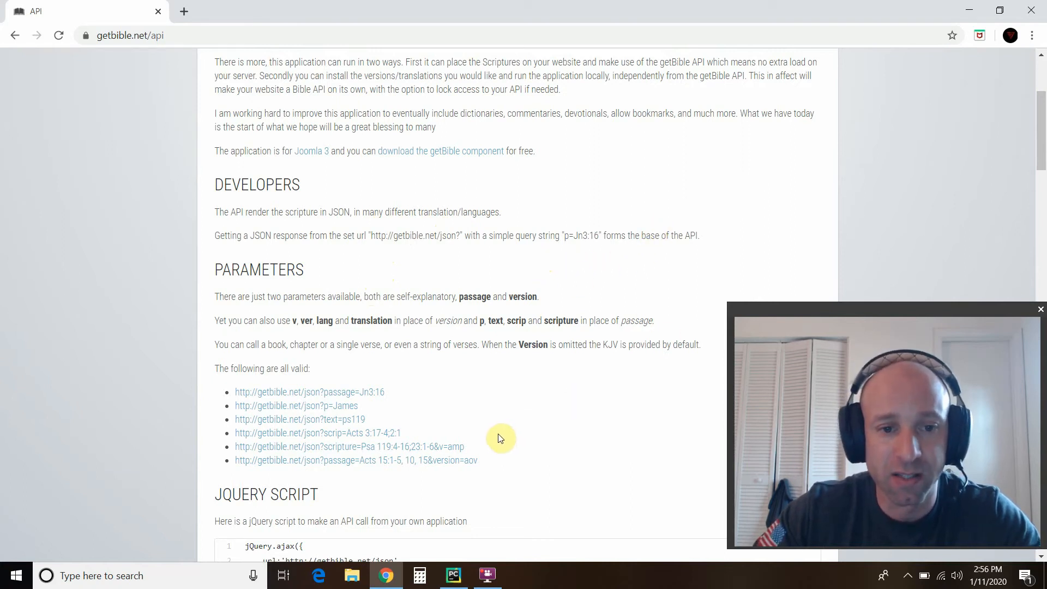
{"action": "mouse_move", "coordinate": [538, 293]}
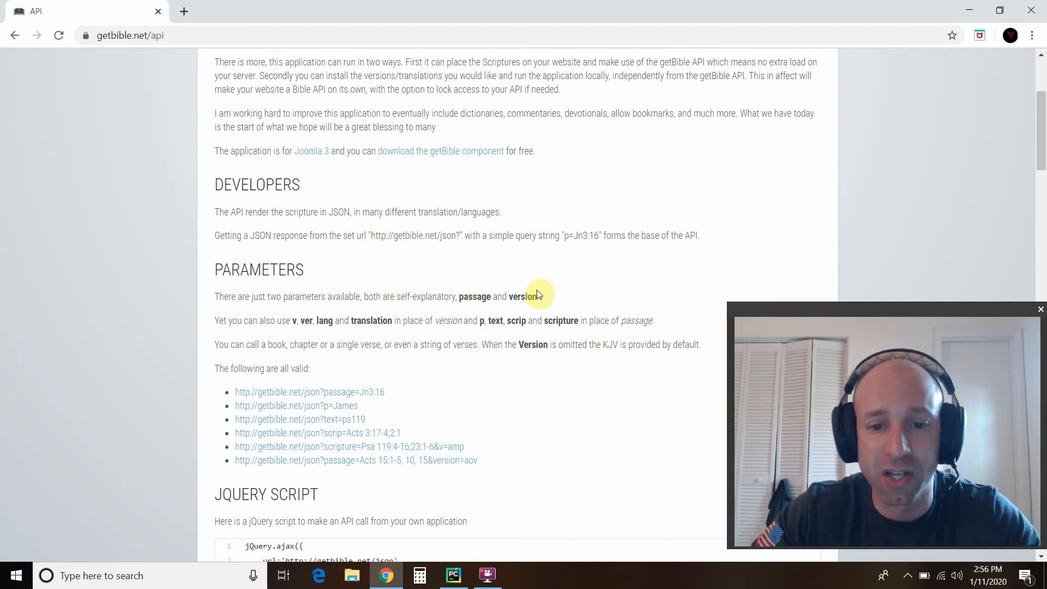
{"action": "mouse_move", "coordinate": [328, 383]}
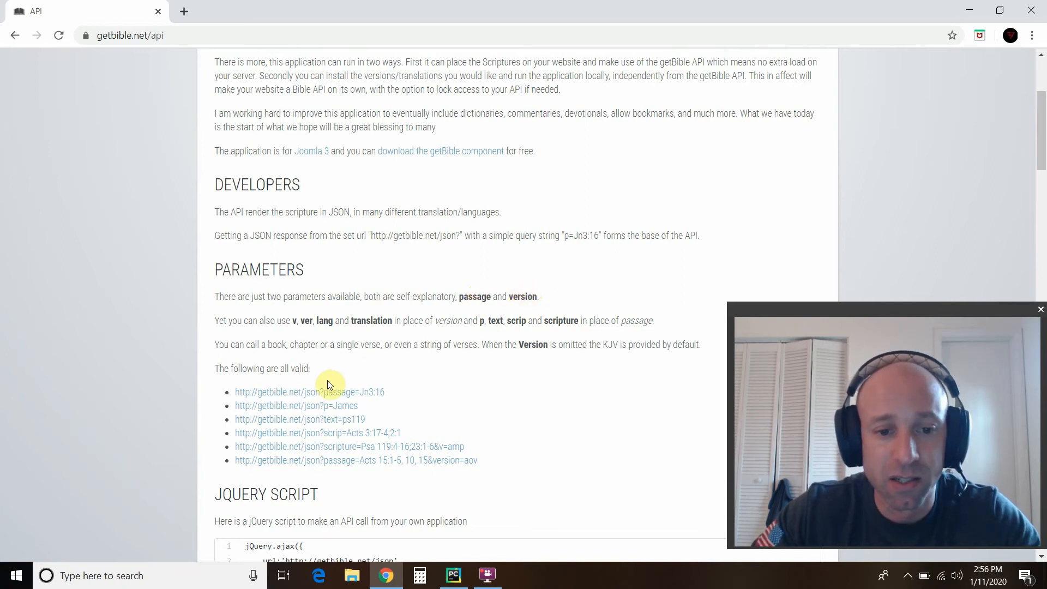
{"action": "mouse_move", "coordinate": [523, 431]}
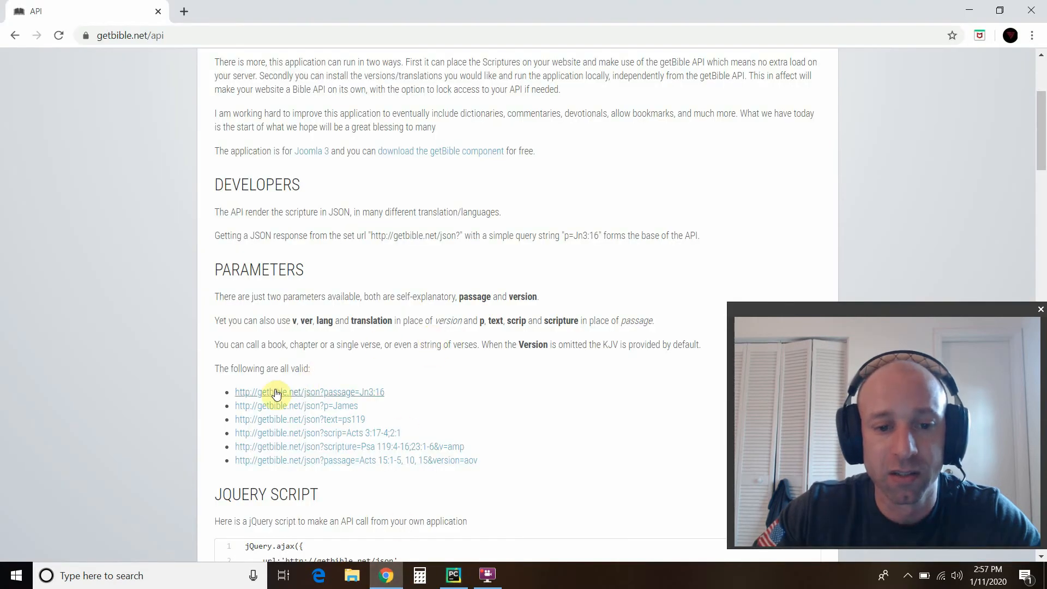
{"action": "mouse_move", "coordinate": [358, 395]}
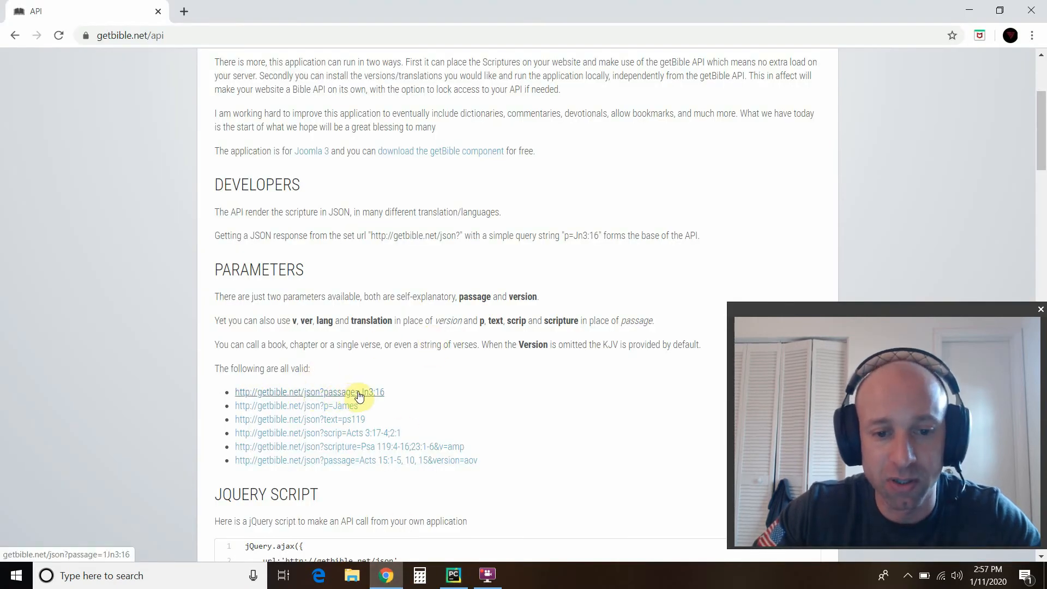
{"action": "left_click", "coordinate": [452, 575]}
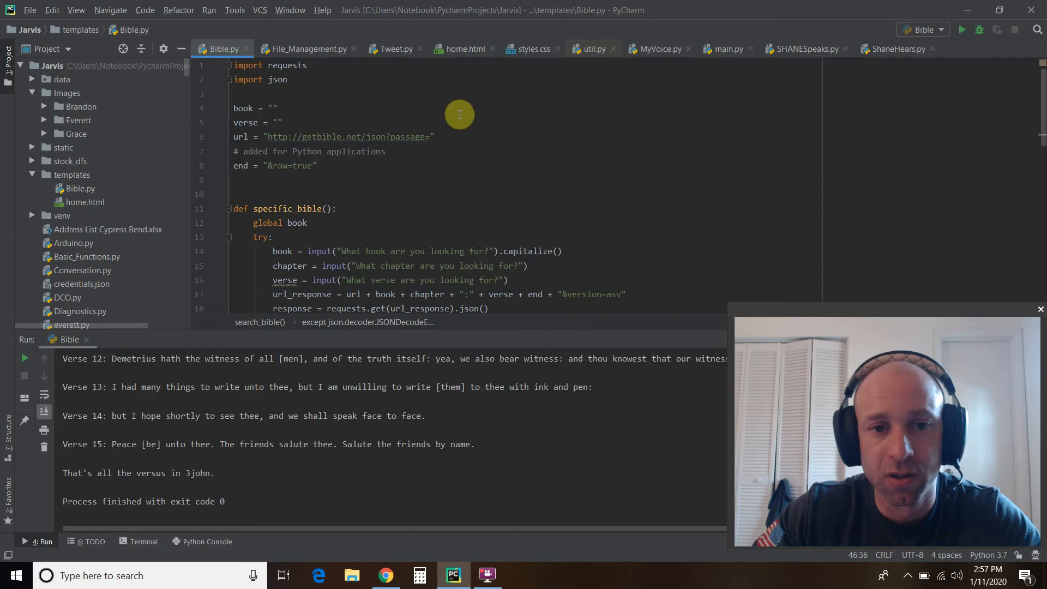
{"action": "mouse_move", "coordinate": [467, 139]}
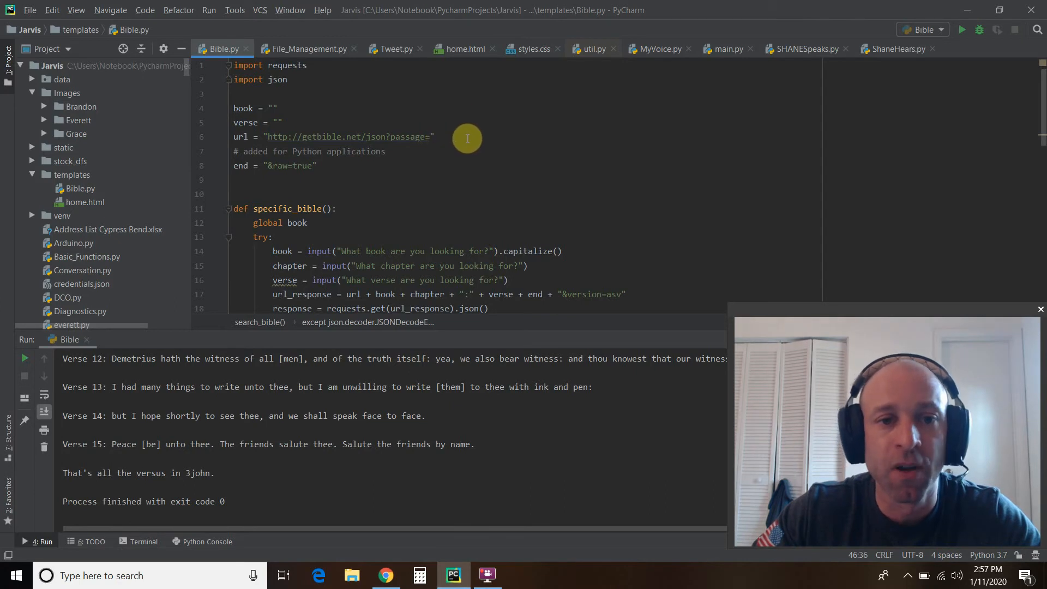
{"action": "mouse_move", "coordinate": [406, 156]}
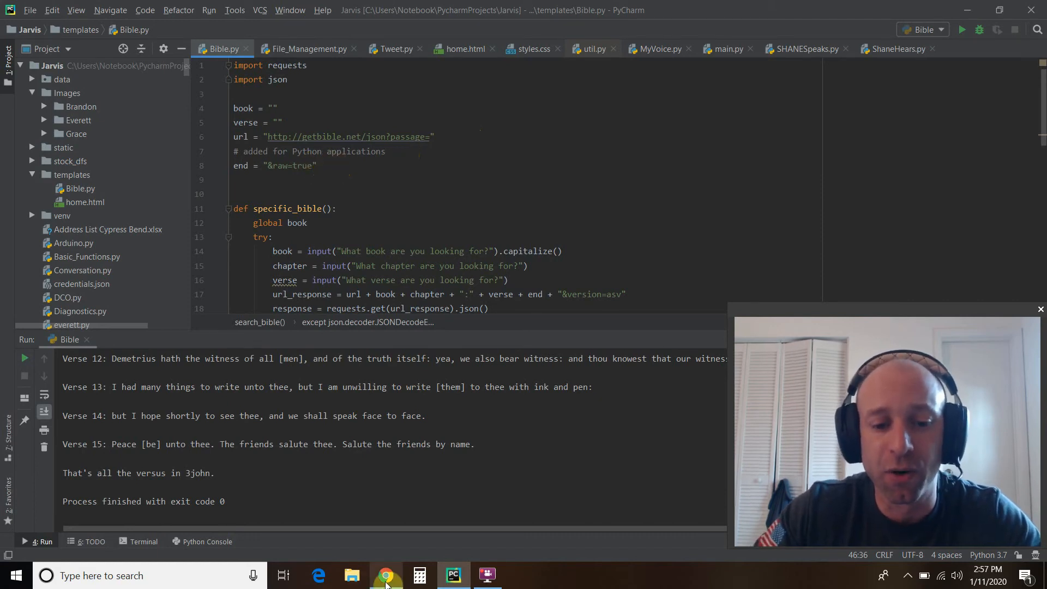
{"action": "left_click", "coordinate": [386, 574]}
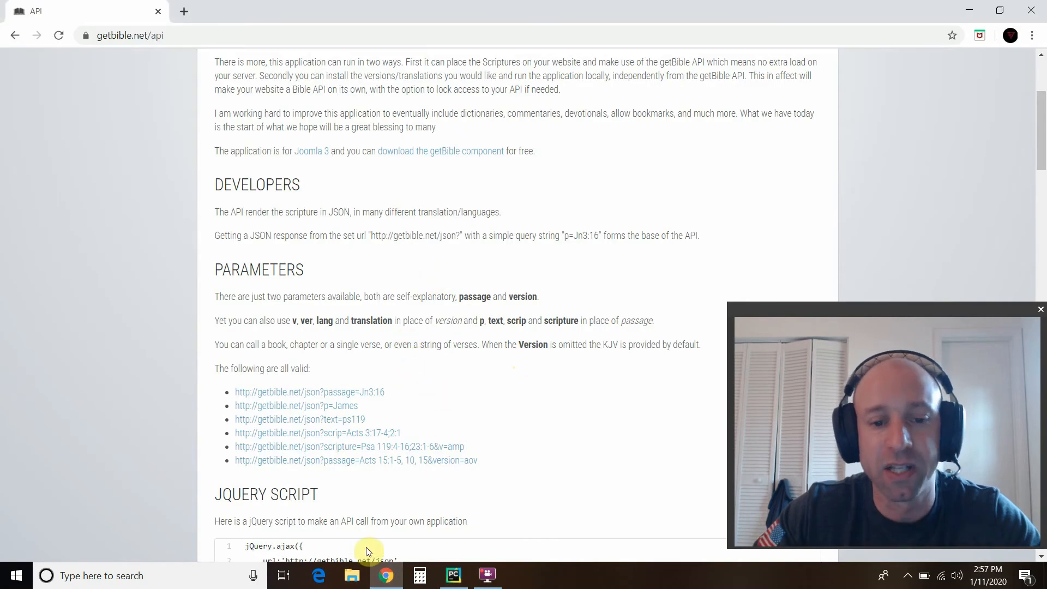
{"action": "left_click", "coordinate": [452, 575]}
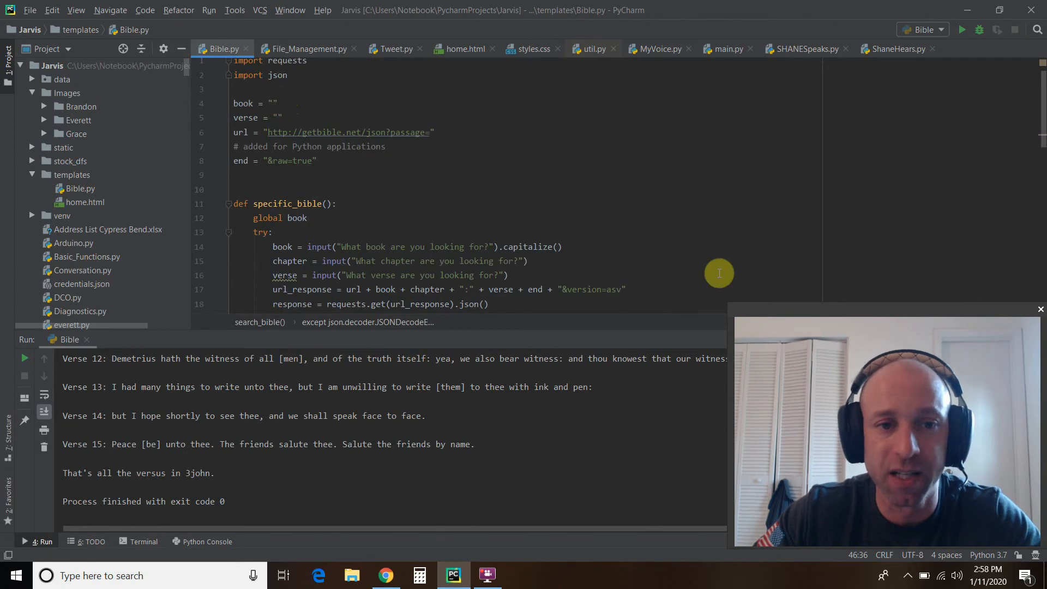
{"action": "scroll", "scroll_direction": "down", "scroll_amount": 3}
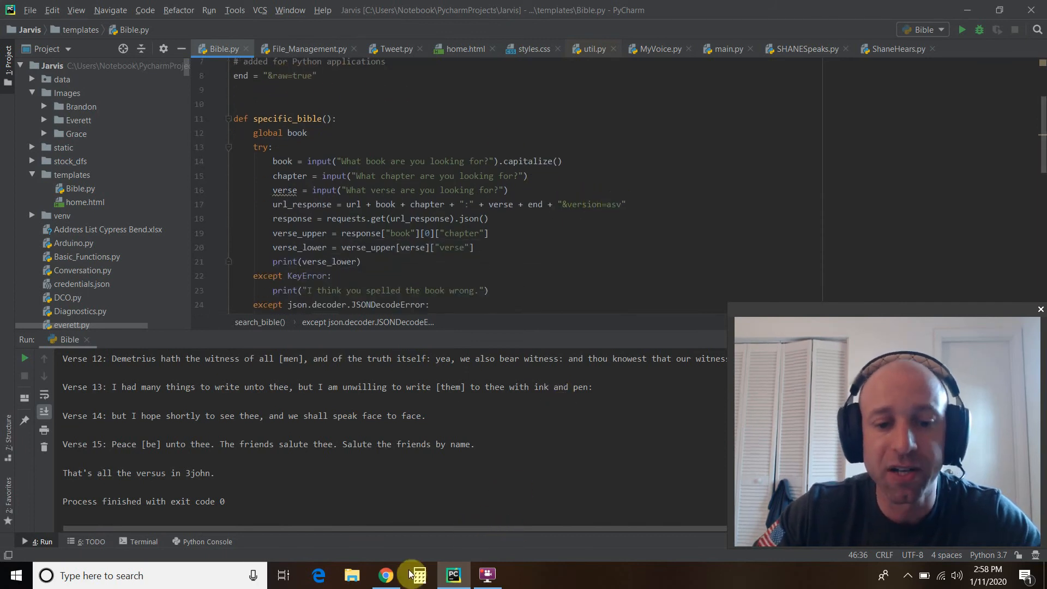
{"action": "left_click", "coordinate": [385, 574]}
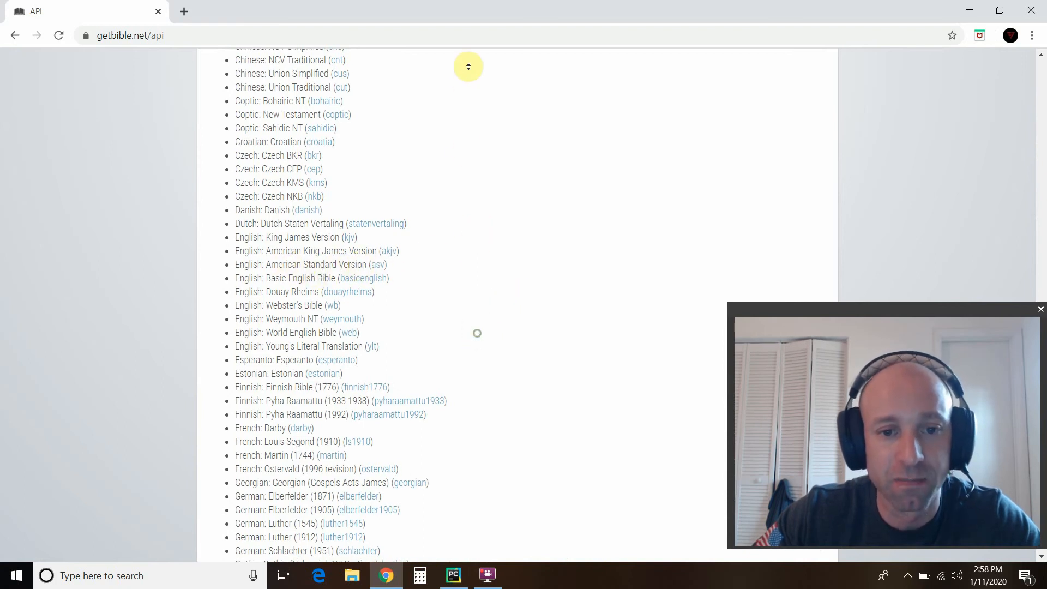
{"action": "left_click", "coordinate": [451, 575]}
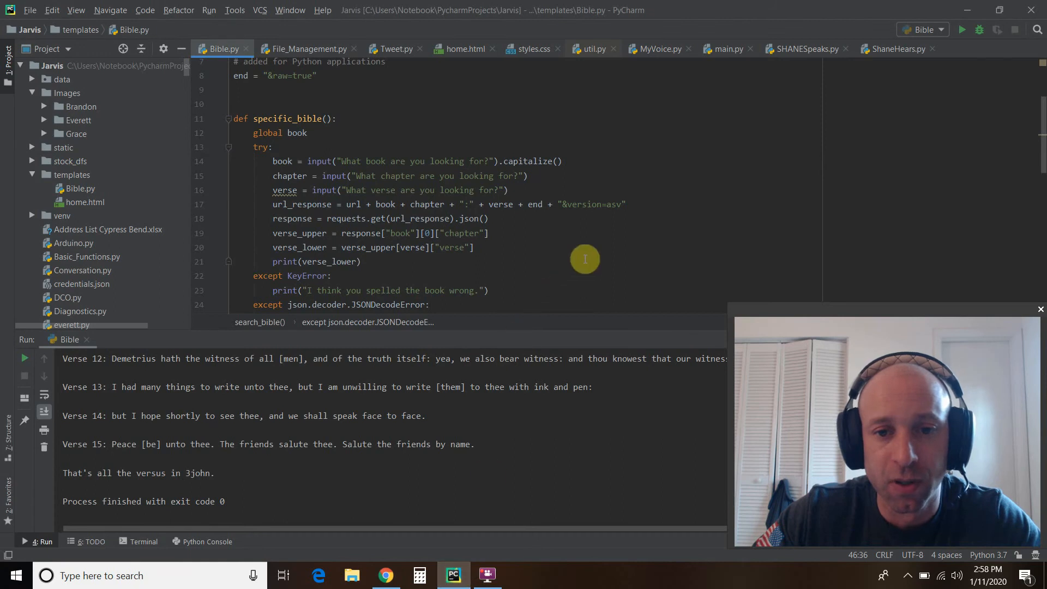
{"action": "mouse_move", "coordinate": [279, 204]}
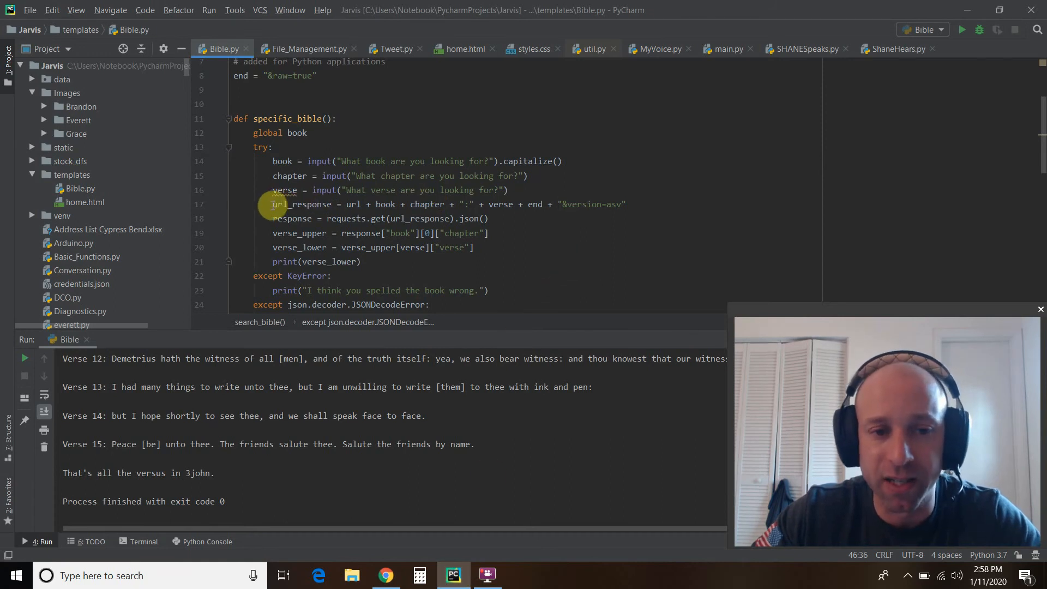
{"action": "mouse_move", "coordinate": [769, 207]}
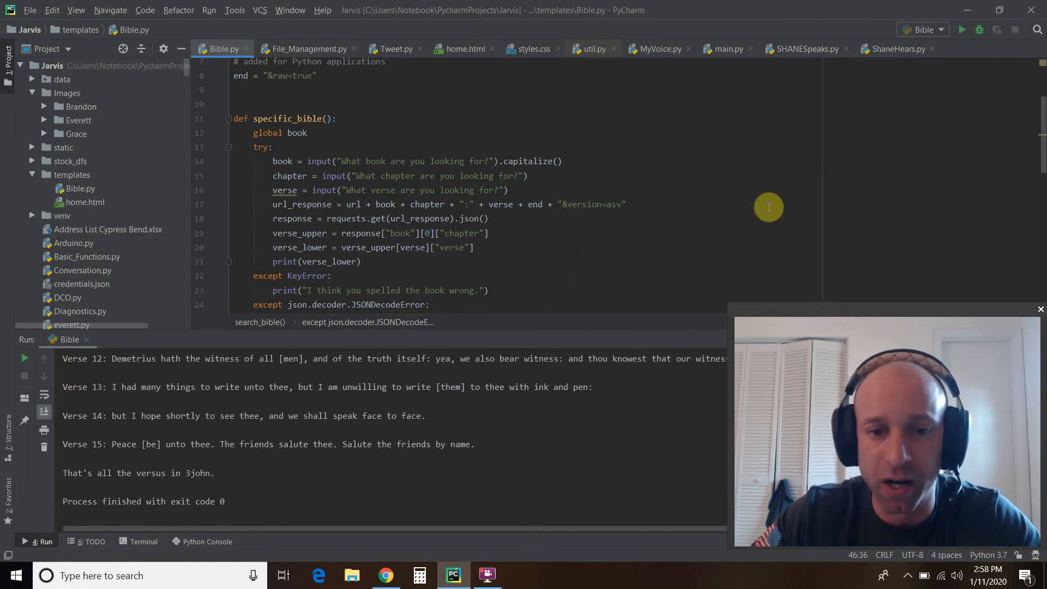
{"action": "mouse_move", "coordinate": [638, 246]}
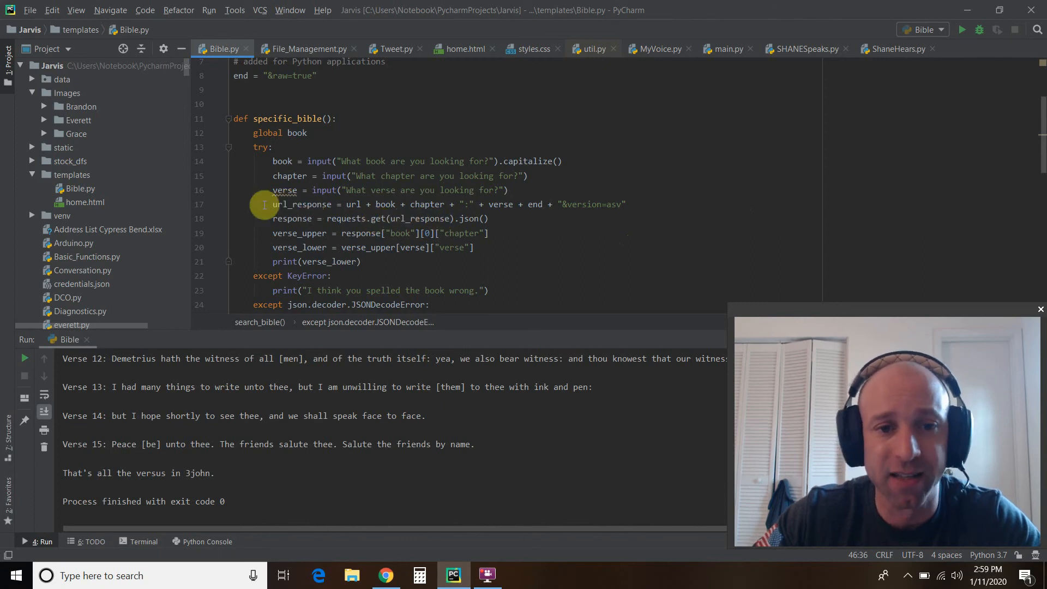
{"action": "mouse_move", "coordinate": [450, 218]}
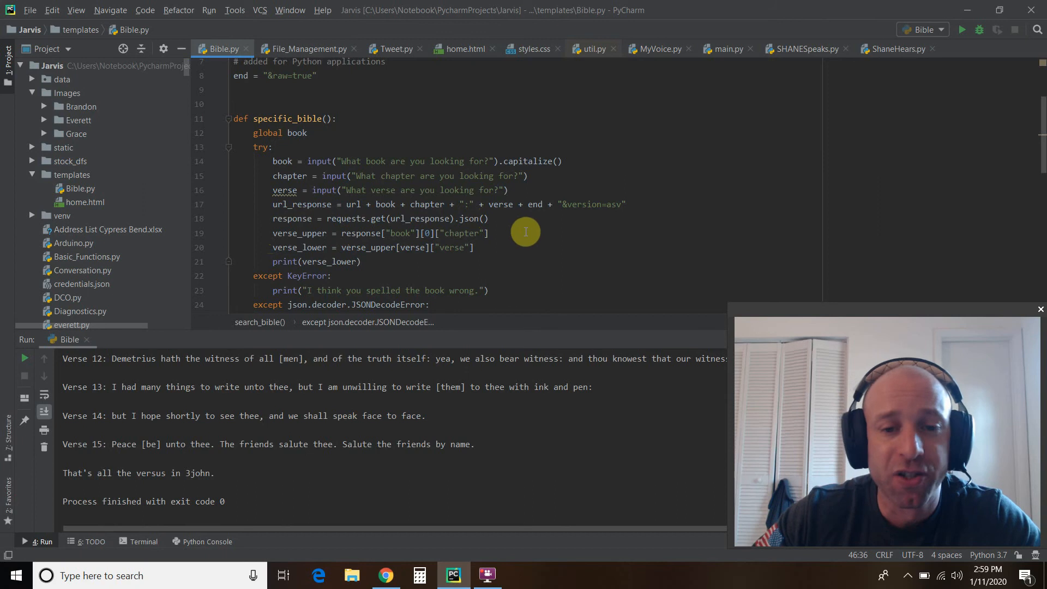
{"action": "mouse_move", "coordinate": [513, 243]}
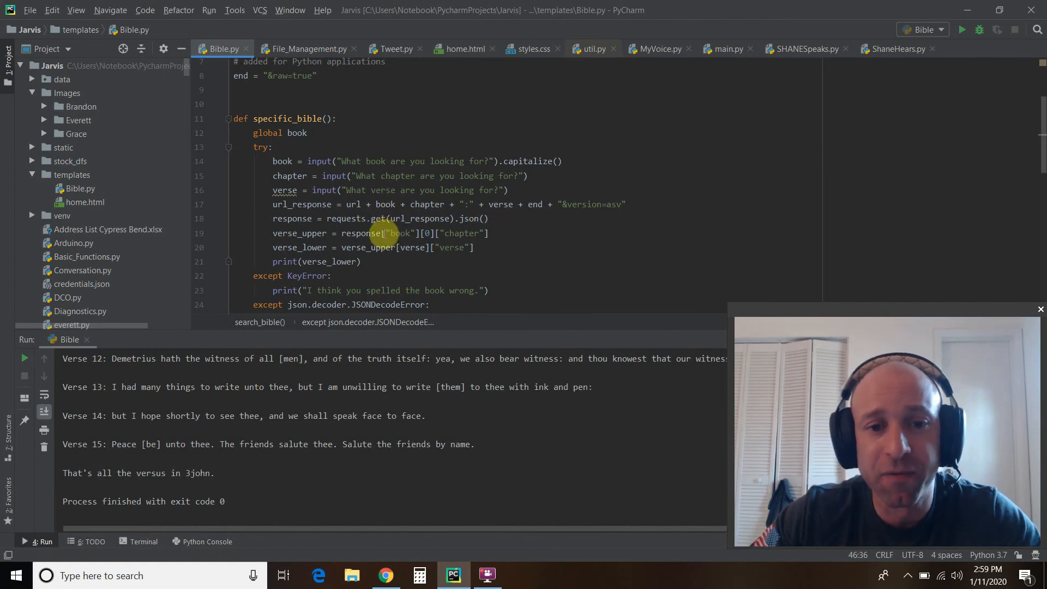
{"action": "mouse_move", "coordinate": [558, 196]}
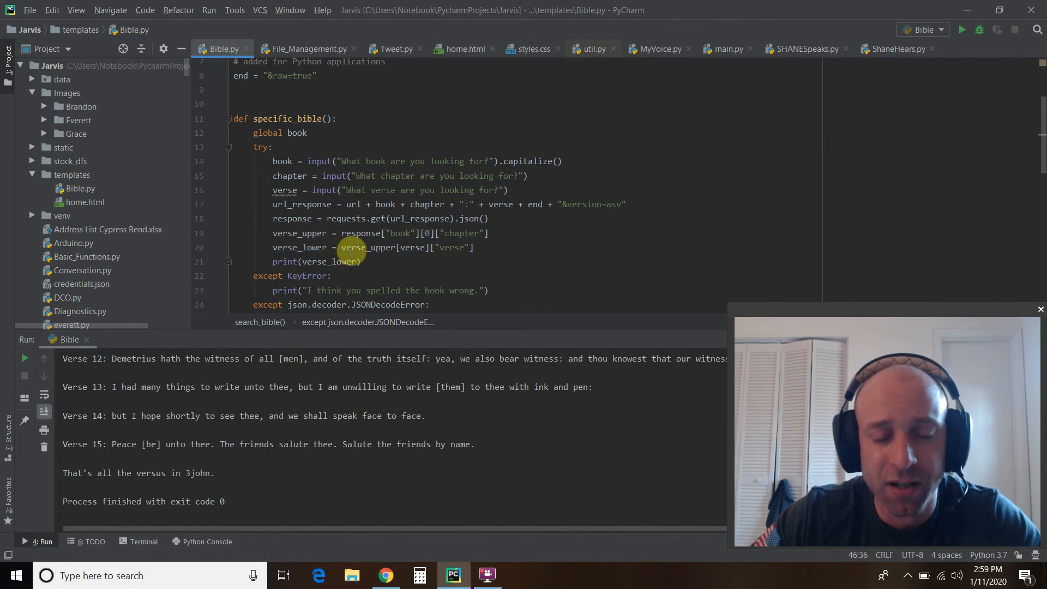
{"action": "mouse_move", "coordinate": [543, 271]}
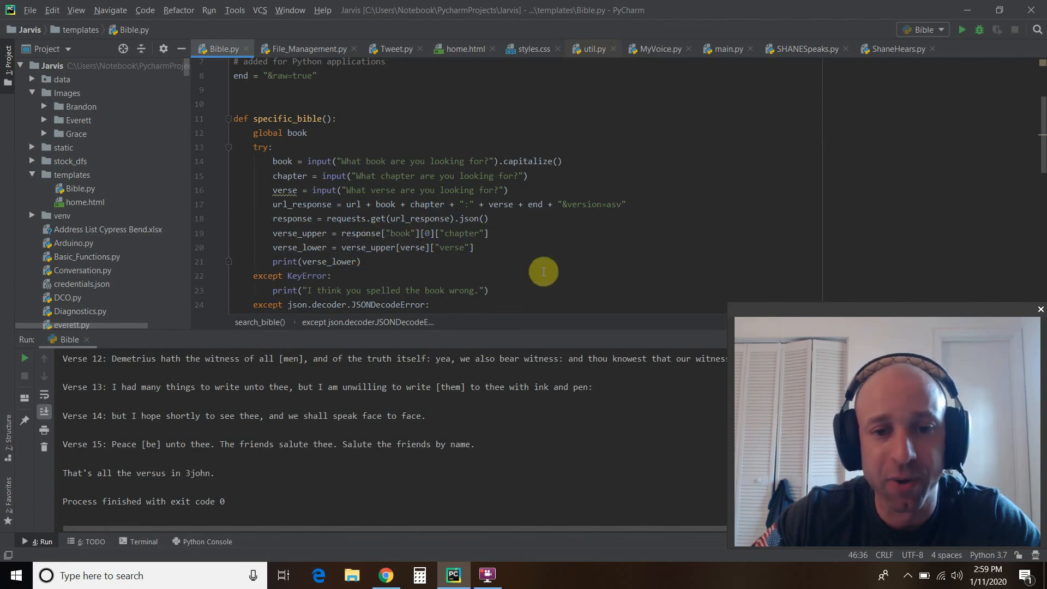
{"action": "mouse_move", "coordinate": [450, 248]}
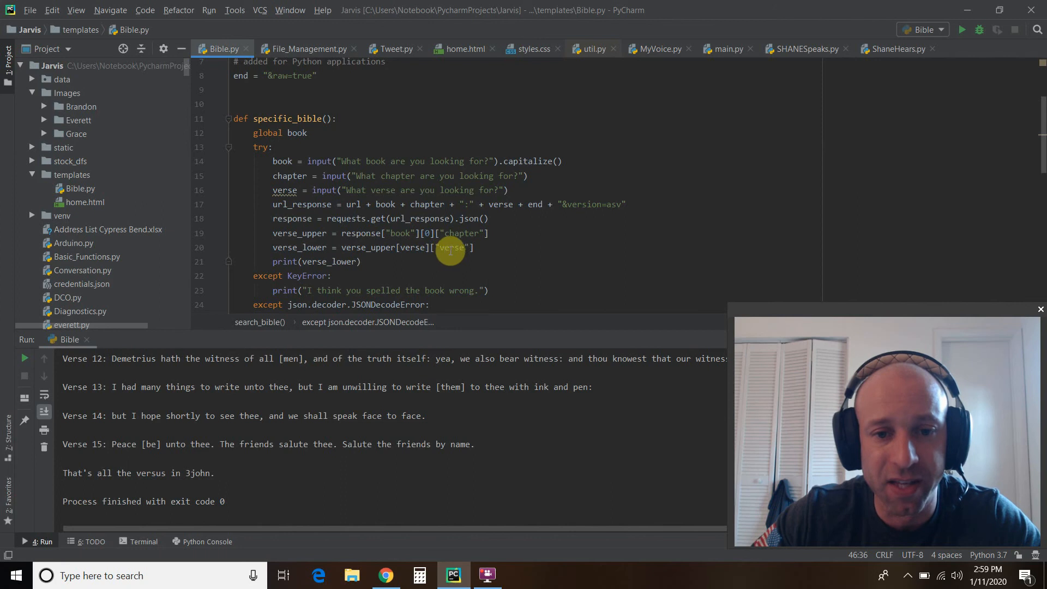
{"action": "mouse_move", "coordinate": [521, 248]}
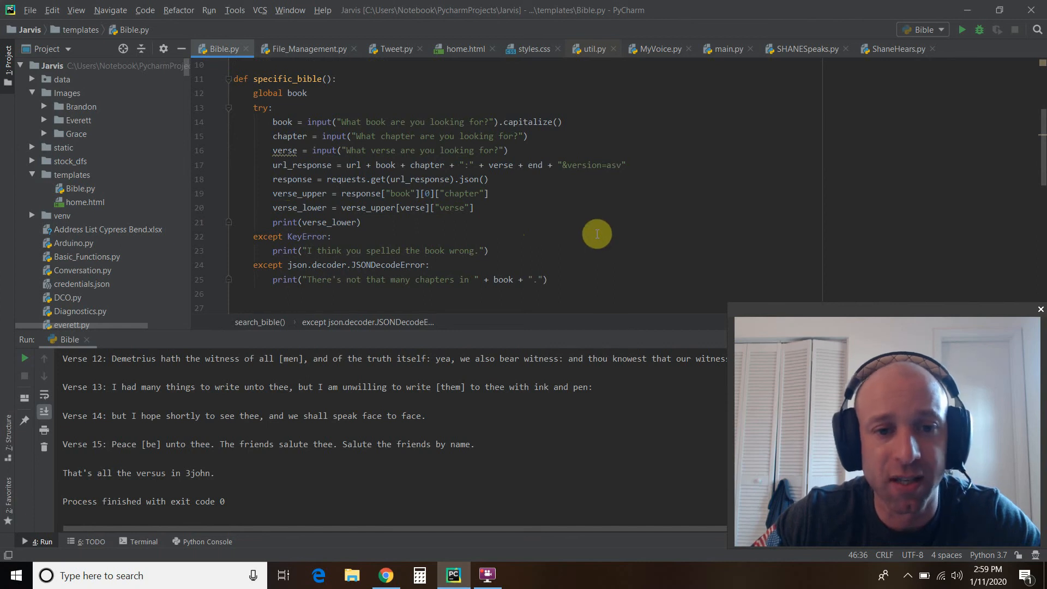
{"action": "mouse_move", "coordinate": [297, 236]}
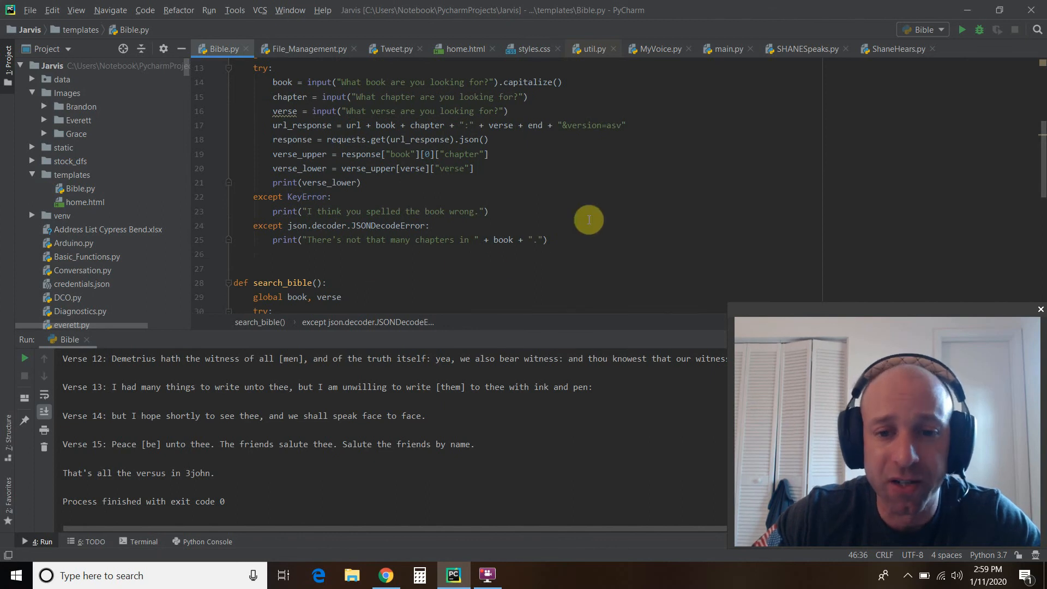
{"action": "mouse_move", "coordinate": [194, 252]}
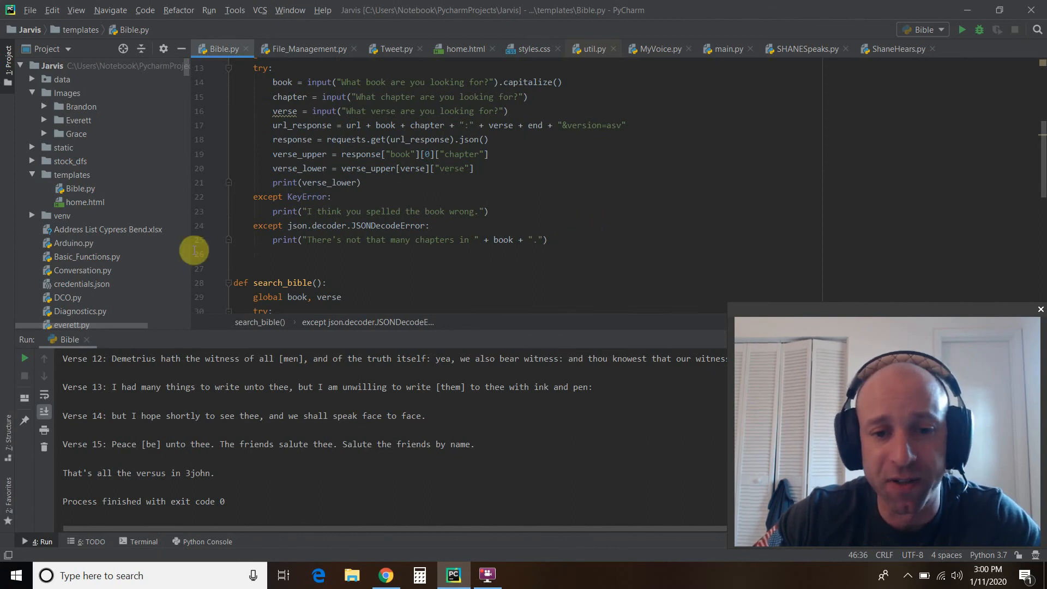
{"action": "mouse_move", "coordinate": [600, 229]}
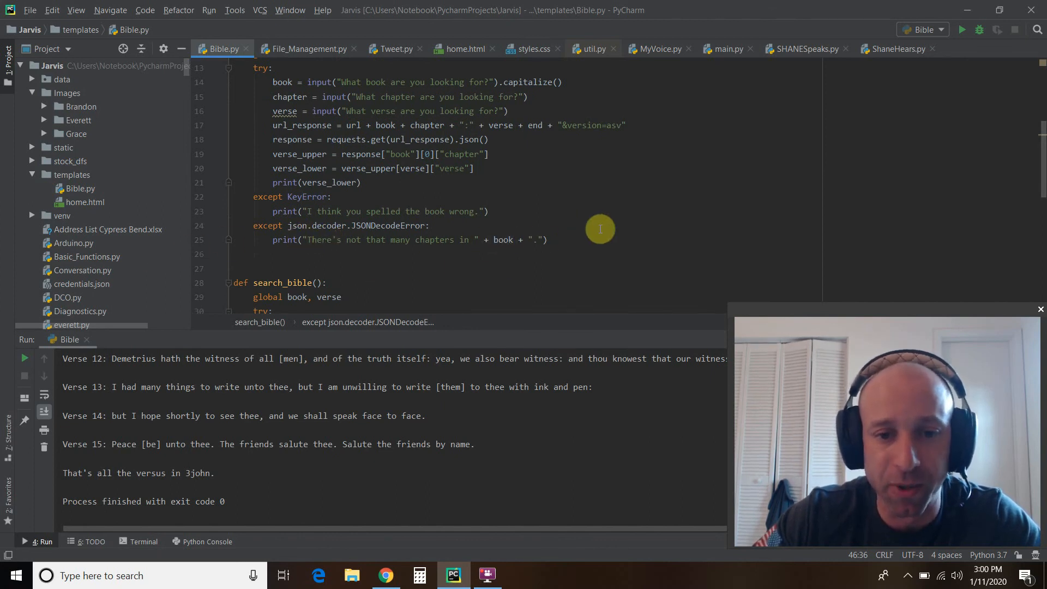
- Scroll down to the search_bible() verse loop and its end-of-chapter messages
{"action": "scroll", "scroll_direction": "down", "scroll_amount": 3}
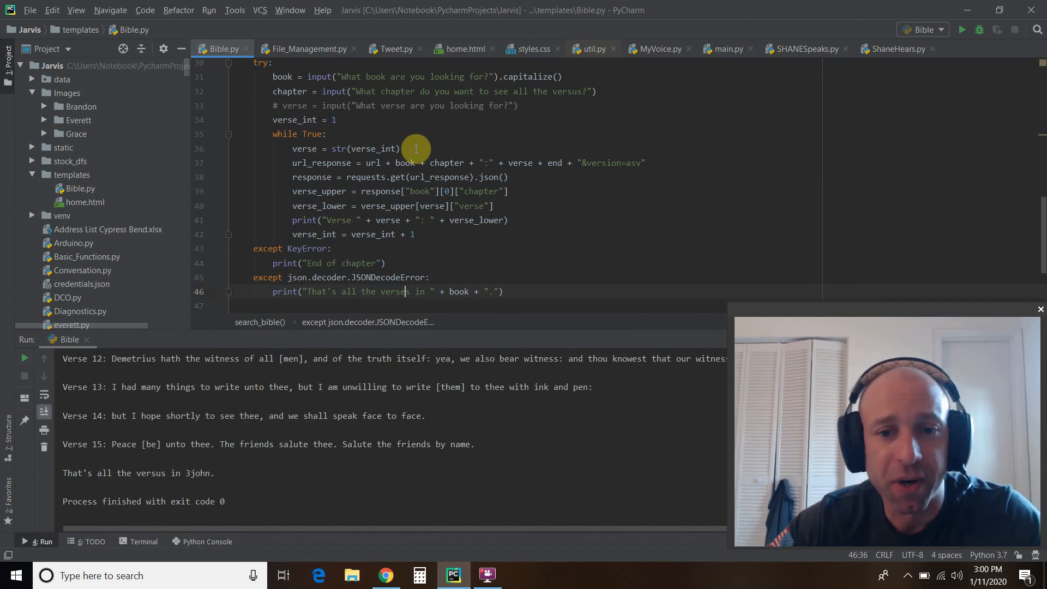
{"action": "mouse_move", "coordinate": [554, 223]}
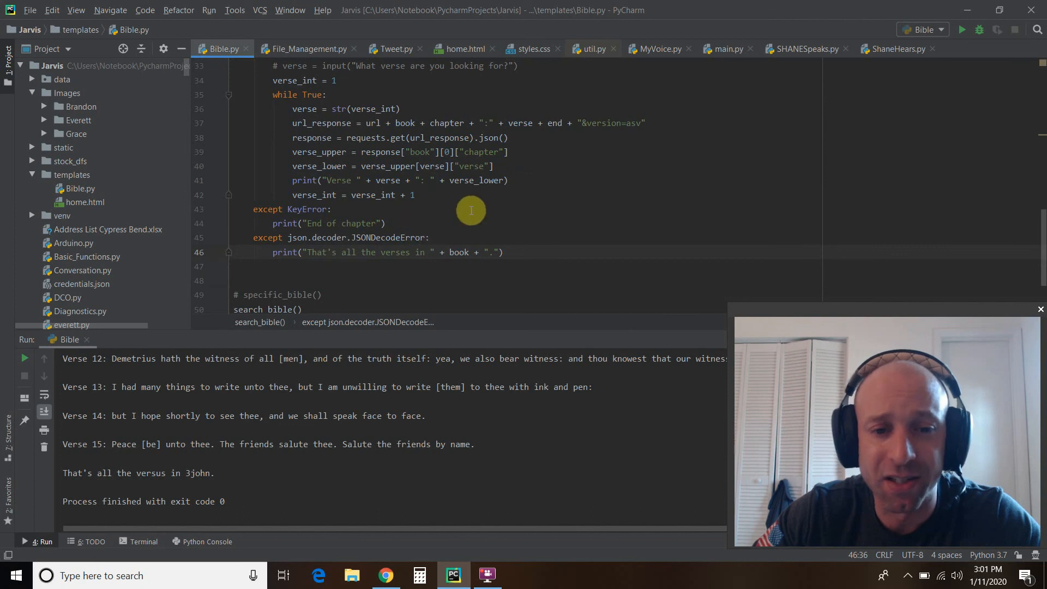
{"action": "mouse_move", "coordinate": [497, 166]}
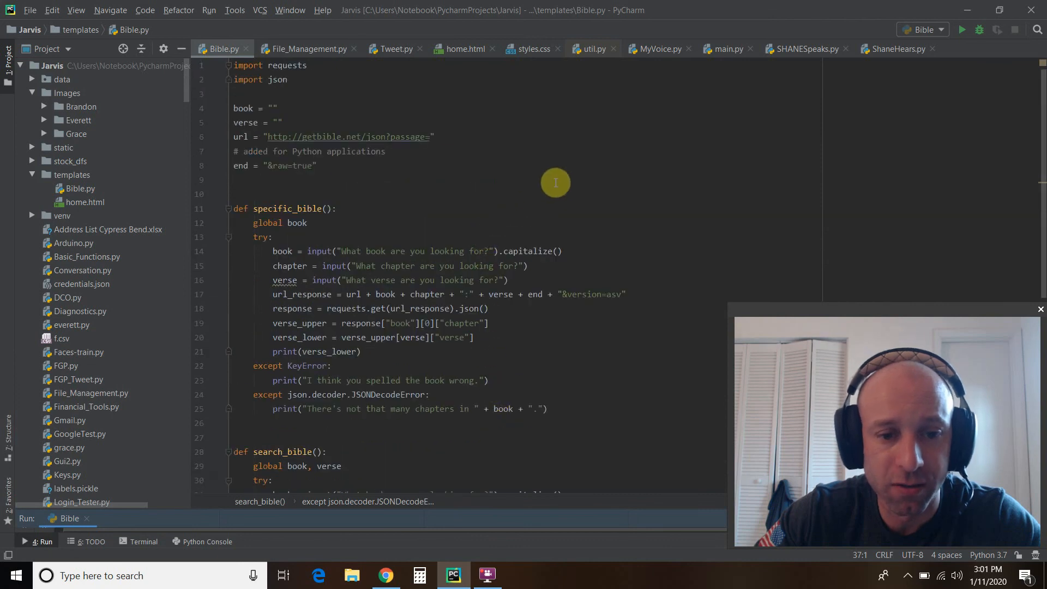
- Scroll through Bible.py from the imports down to search_bible() for copying
{"action": "scroll", "scroll_direction": "down", "scroll_amount": 3}
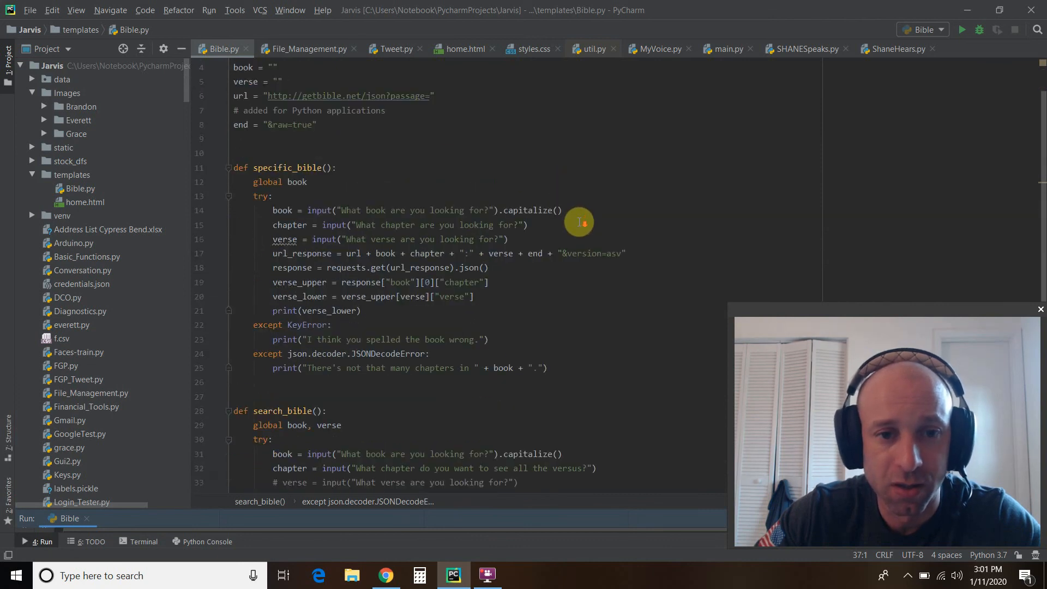
{"action": "scroll", "scroll_direction": "down", "scroll_amount": 3}
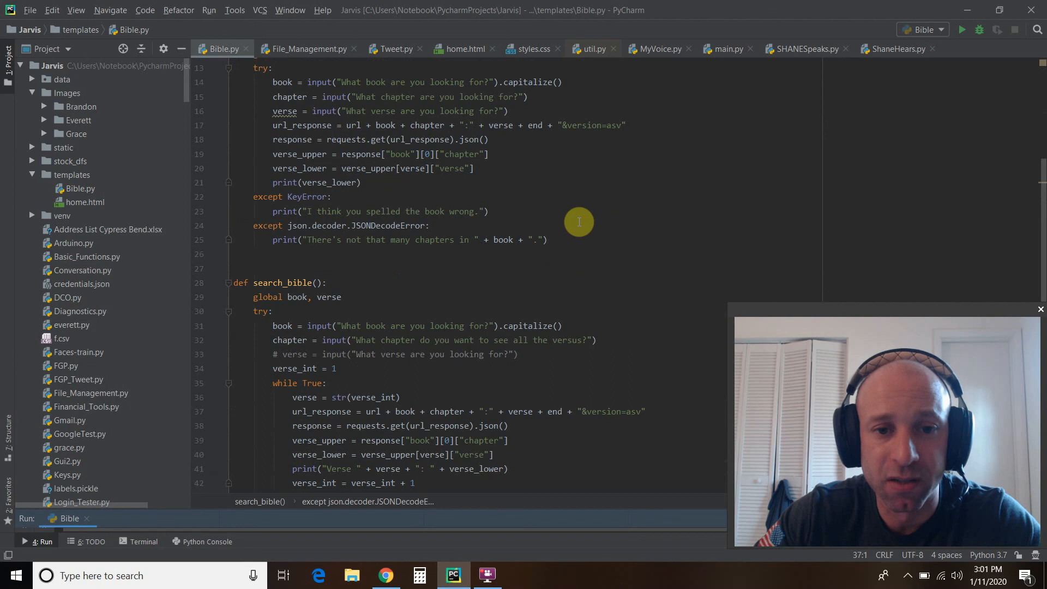
{"action": "scroll", "scroll_direction": "down", "scroll_amount": 3}
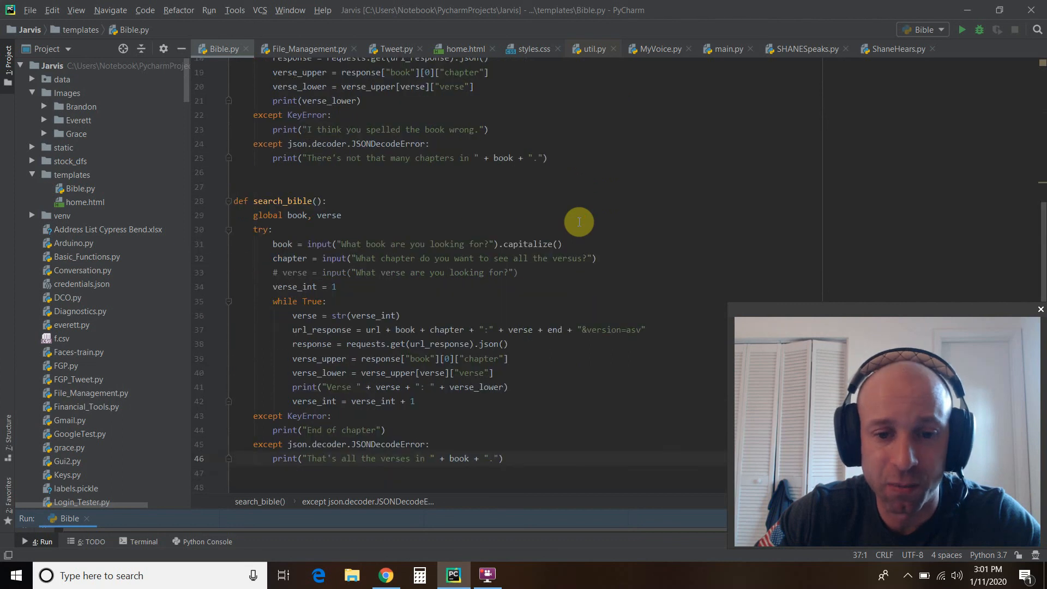